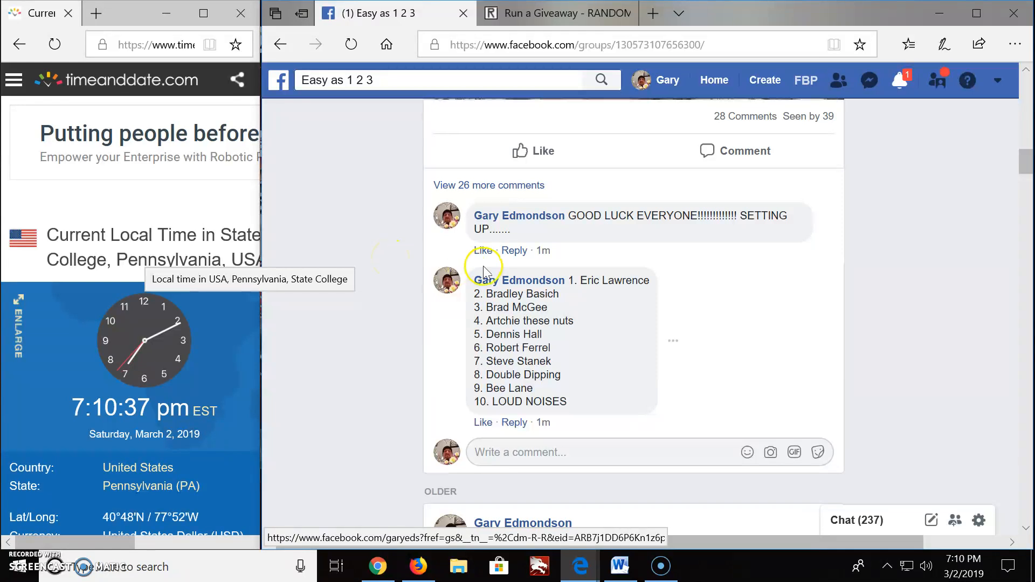
pyautogui.moveTo(606, 315)
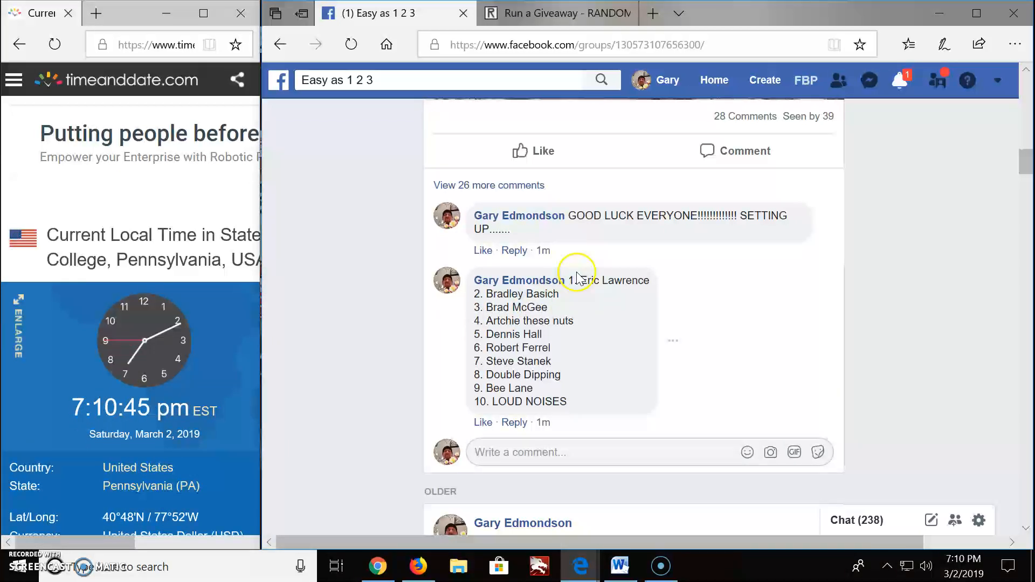
# - Switch to the RANDOM.ORG giveaway page 'TOP 3 - BIG BOY SATURDAY EASY BY GARY'
pyautogui.click(551, 13)
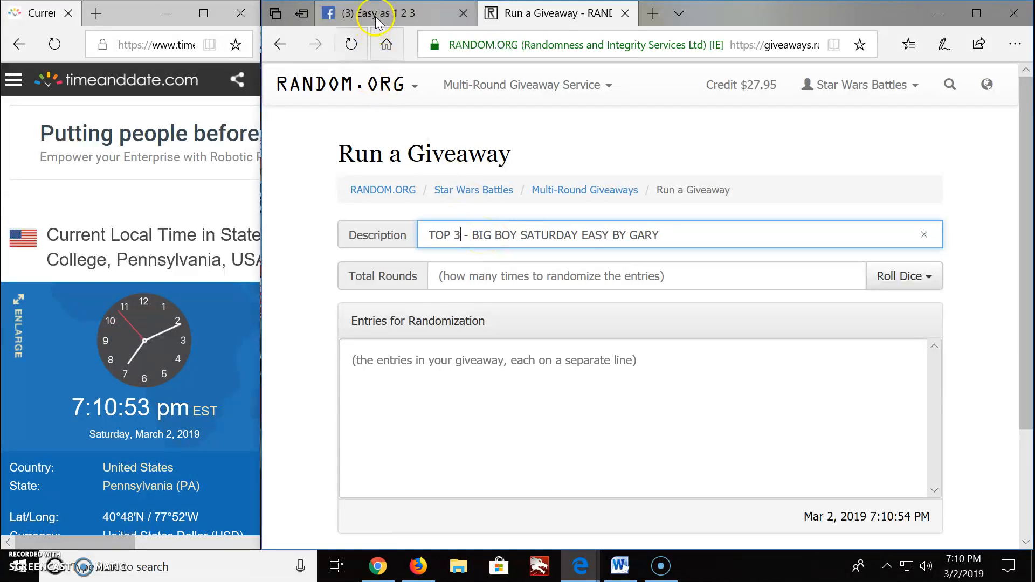
# - Post the comment 'LIVE 7:11PM EST' below the ten-entry list on the group post
pyautogui.click(375, 12)
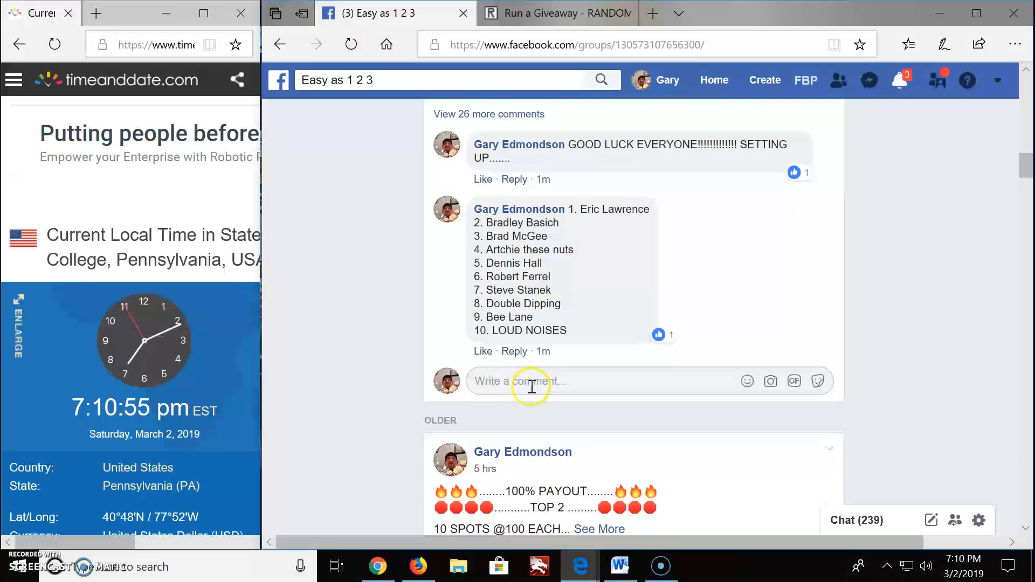
pyautogui.write('LIV')
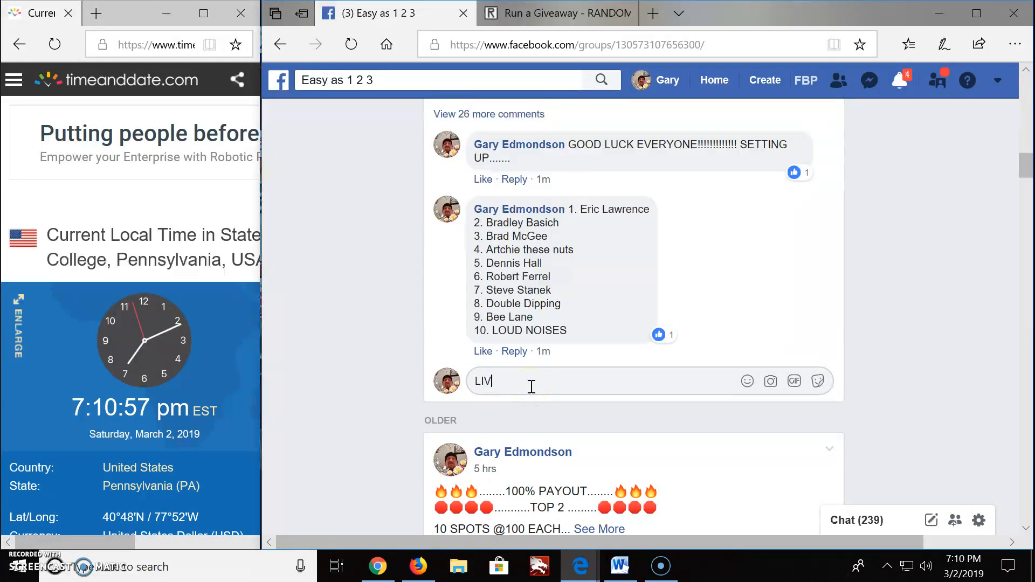
pyautogui.write('E')
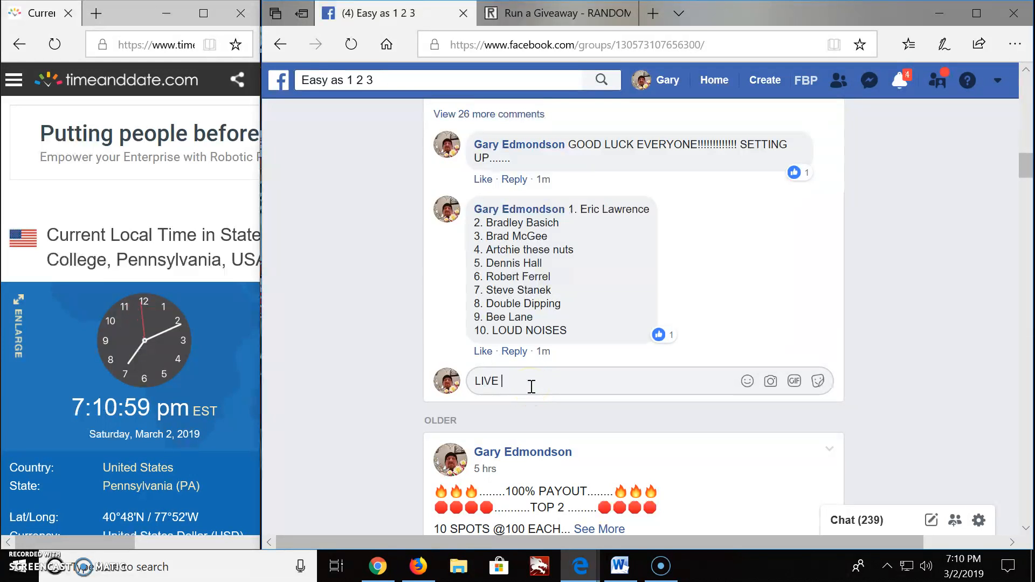
pyautogui.write('711')
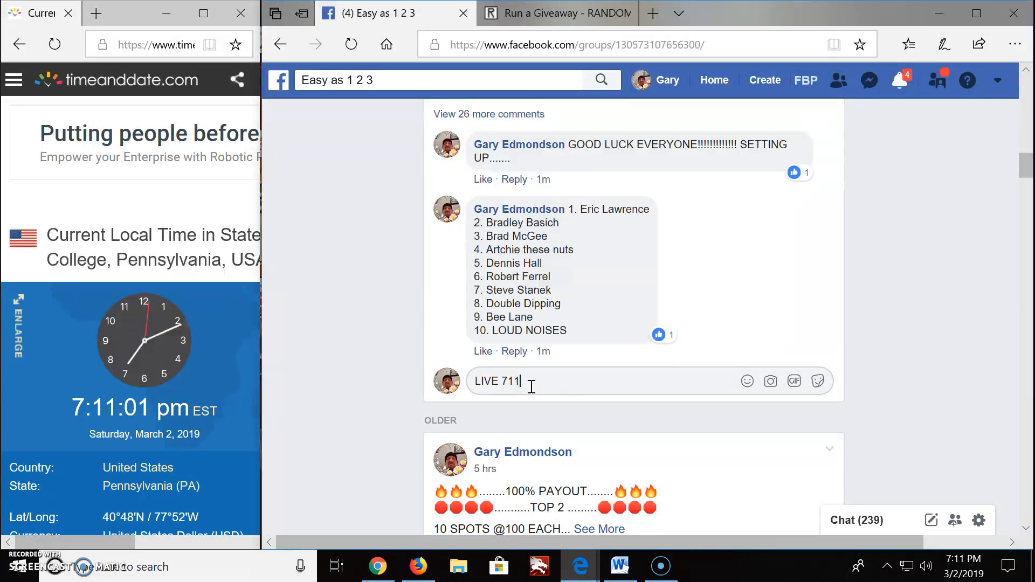
pyautogui.write(':1')
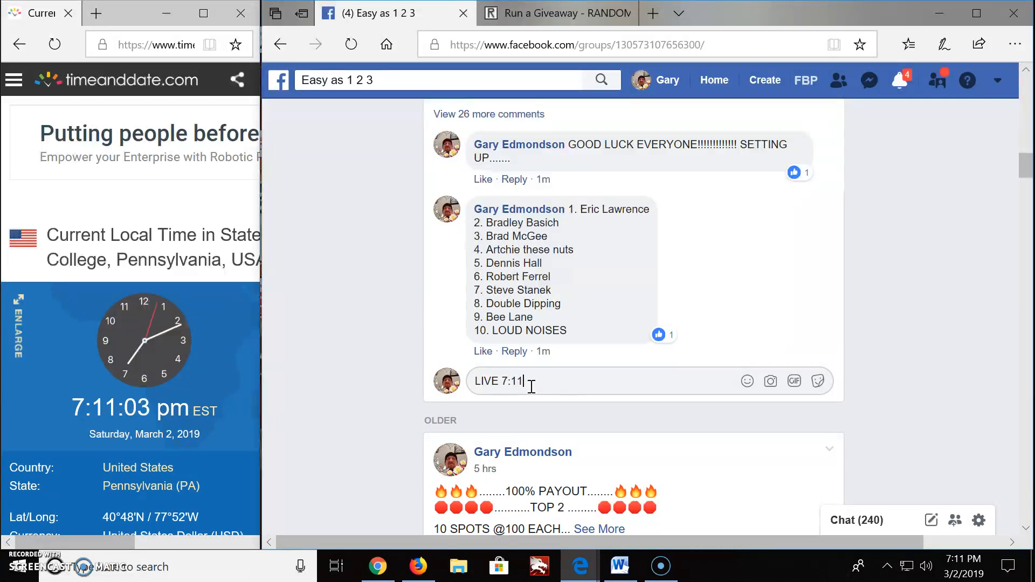
pyautogui.write('PM EST')
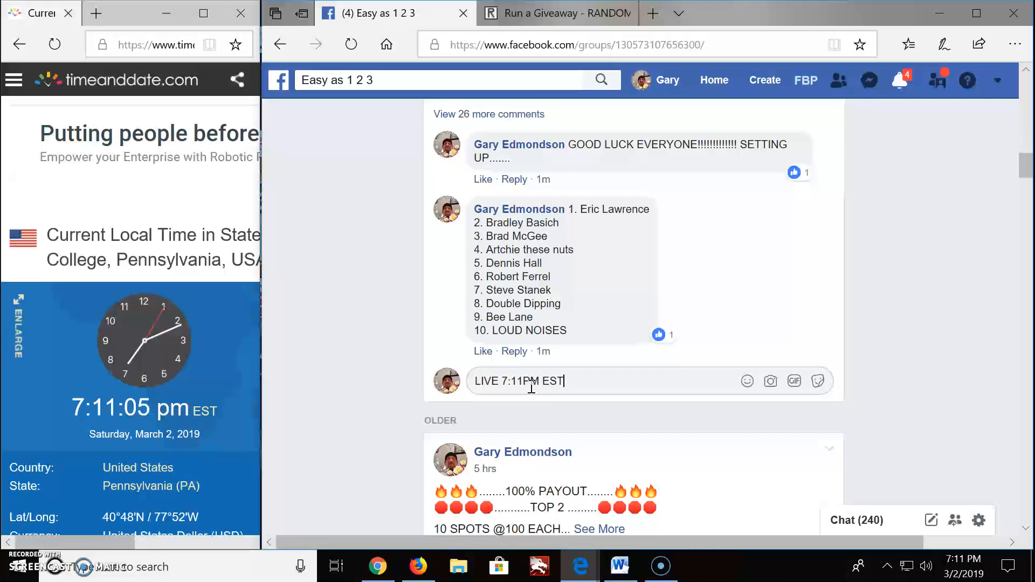
pyautogui.press('Enter')
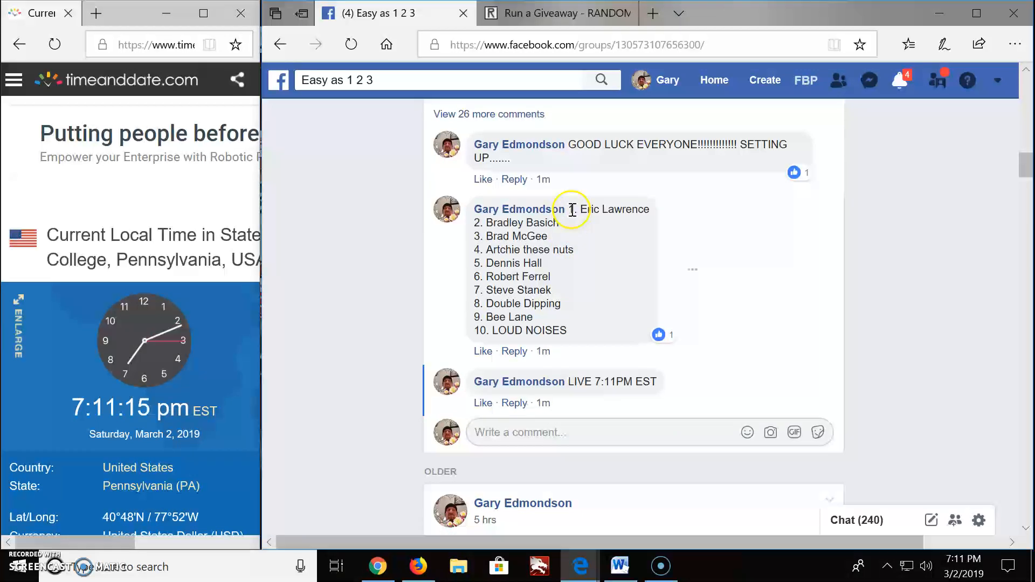
# - Copy the ten numbered entries from the comment into the RANDOM.ORG entries box
pyautogui.moveTo(571, 209); pyautogui.dragTo(567, 329)
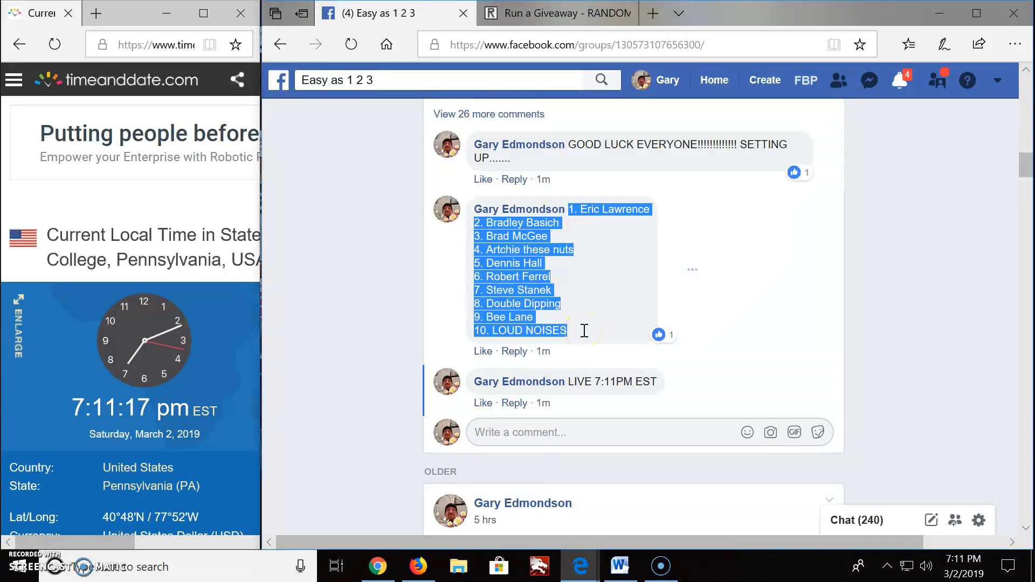
pyautogui.click(550, 13)
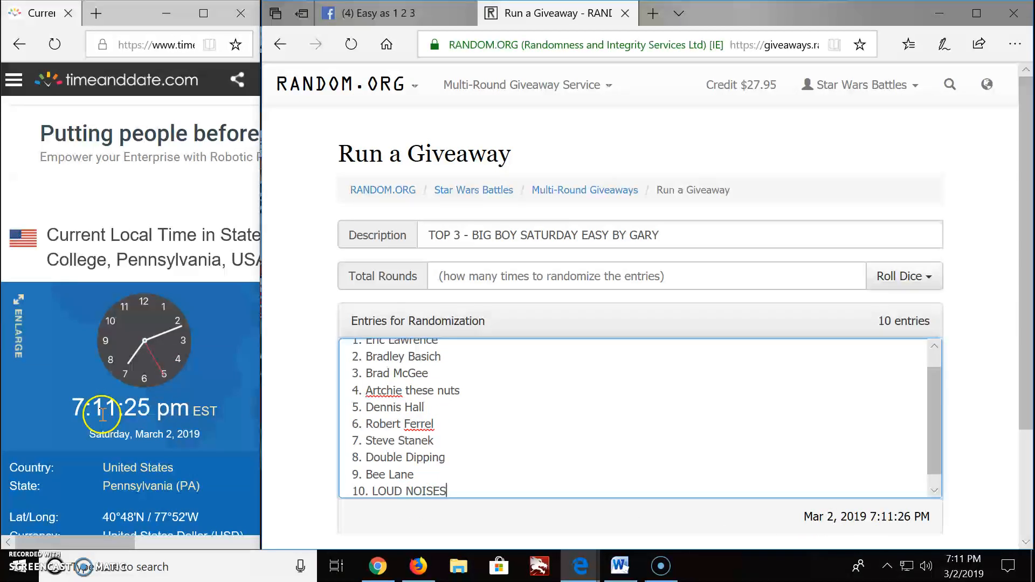
# - Roll 2d6 to set 7 rounds, then begin the giveaway to draw Round 1
pyautogui.click(903, 276)
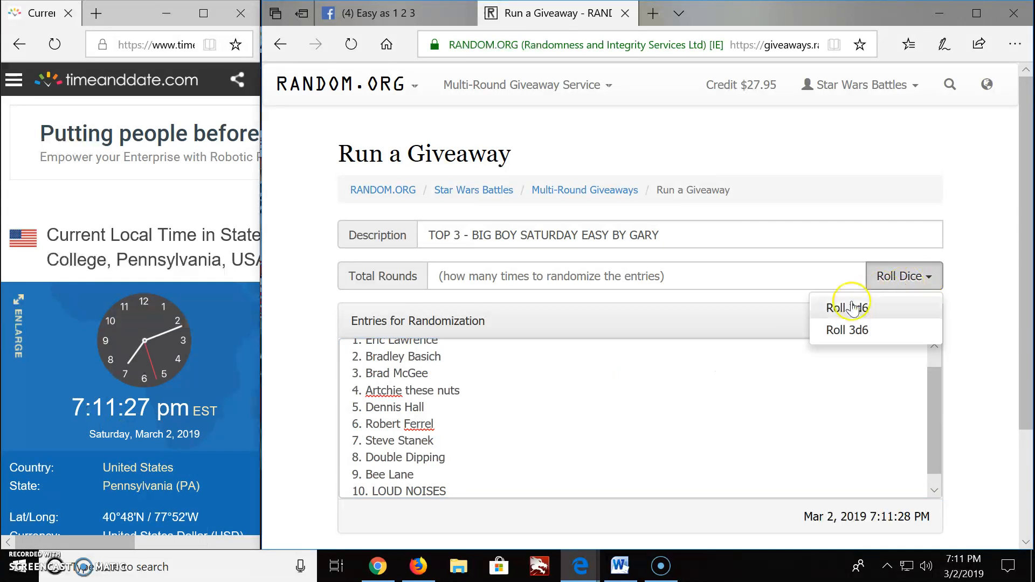
pyautogui.click(847, 307)
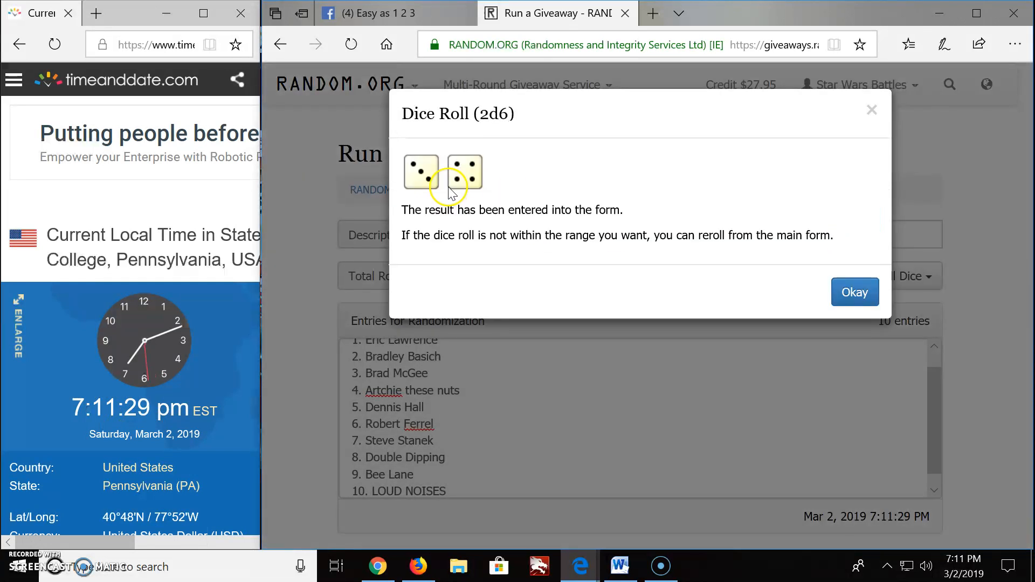
pyautogui.click(855, 292)
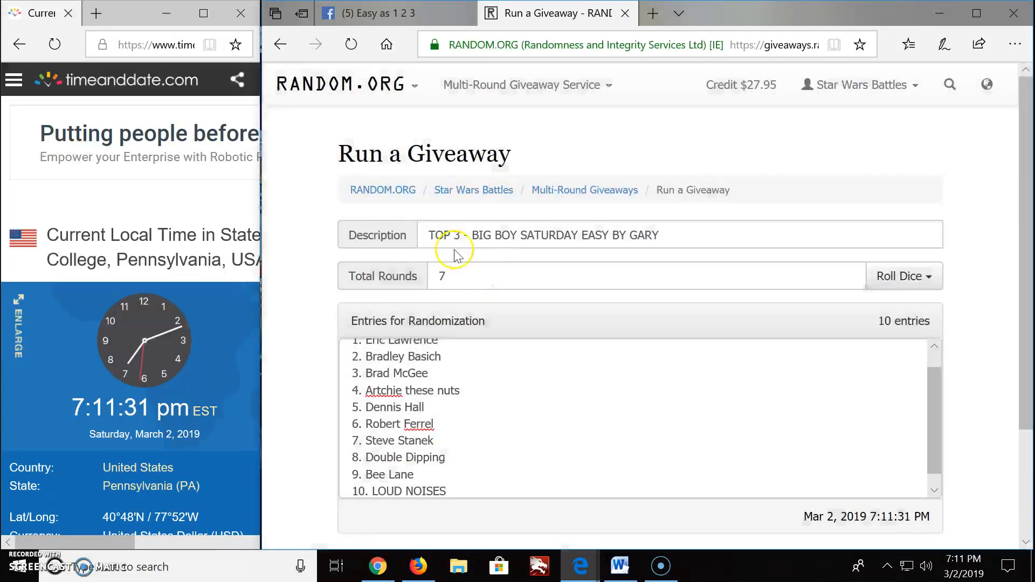
pyautogui.scroll(-3)
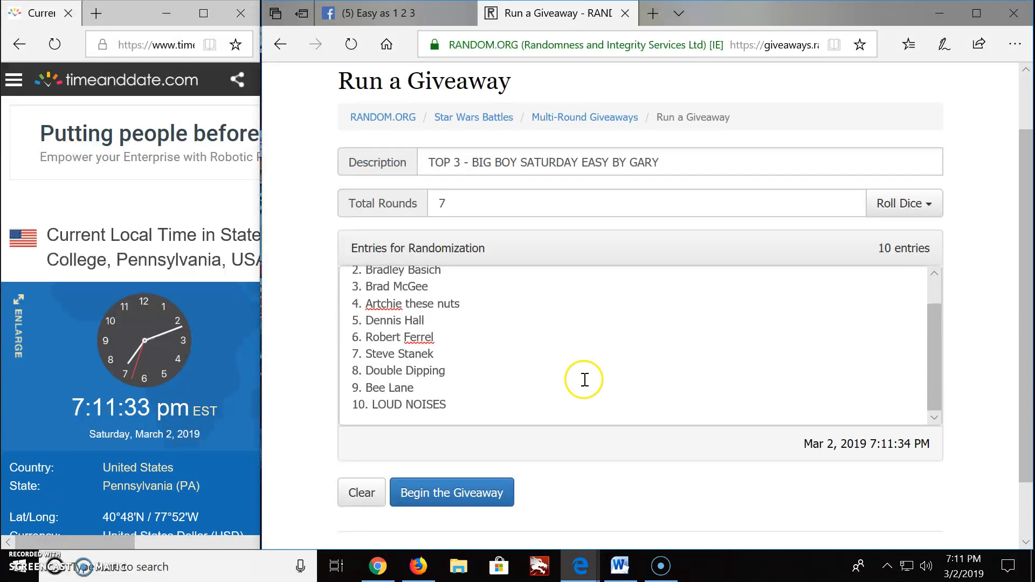
pyautogui.click(451, 492)
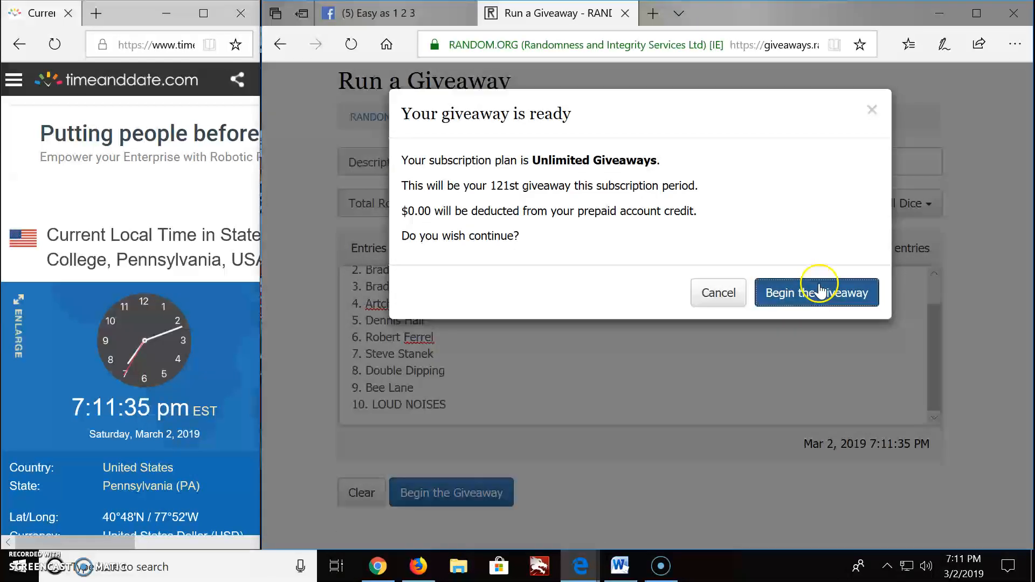
pyautogui.click(817, 292)
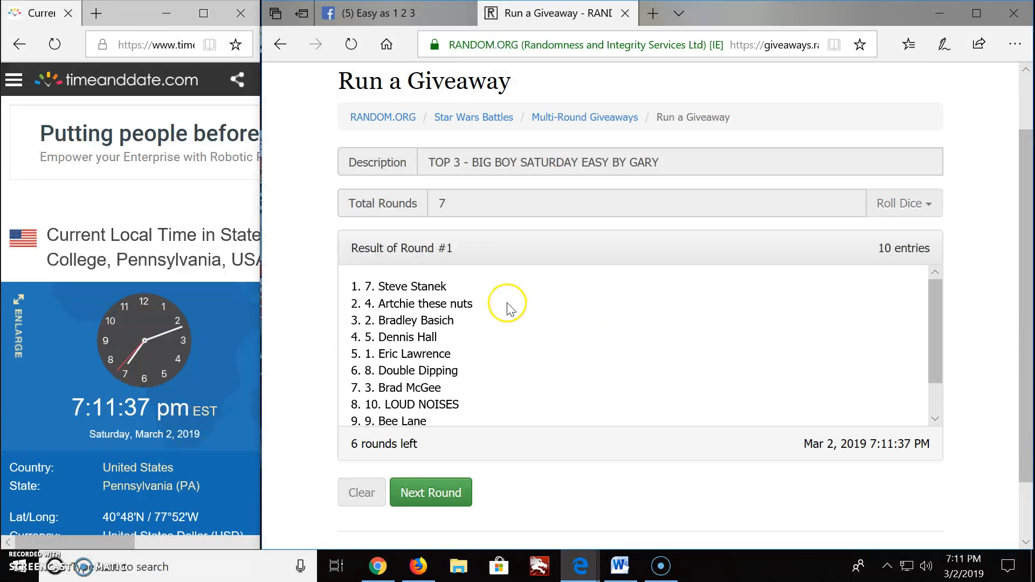
# - Draw successive giveaway rounds up to Round 6, leaving one round before the final
pyautogui.click(431, 492)
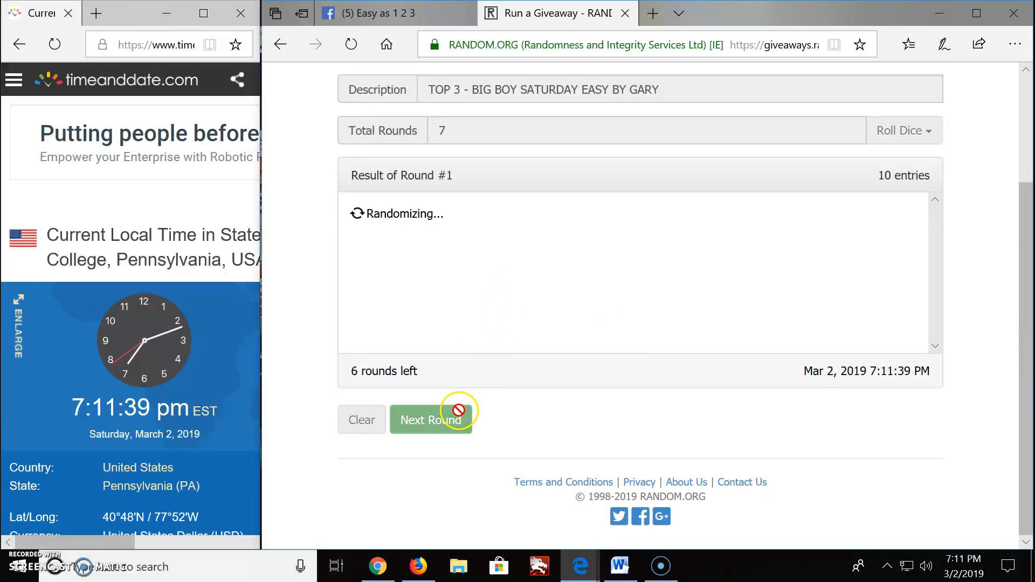
pyautogui.click(430, 420)
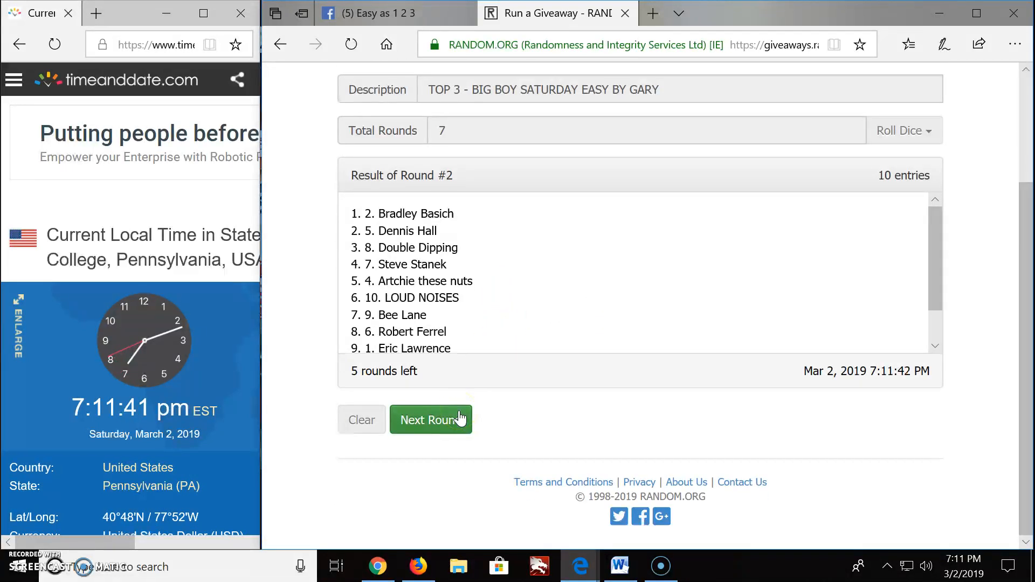
pyautogui.click(431, 420)
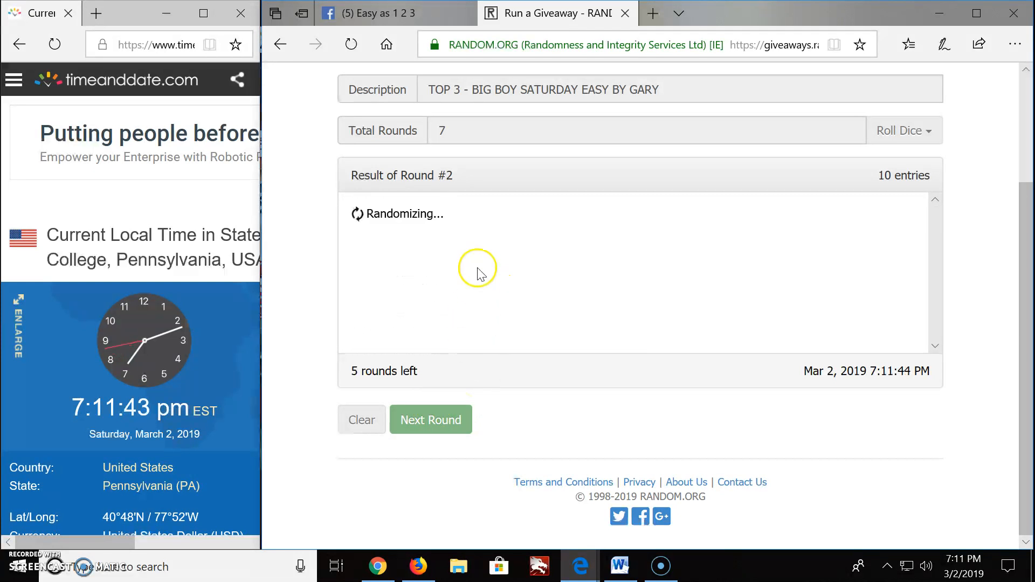
pyautogui.click(431, 419)
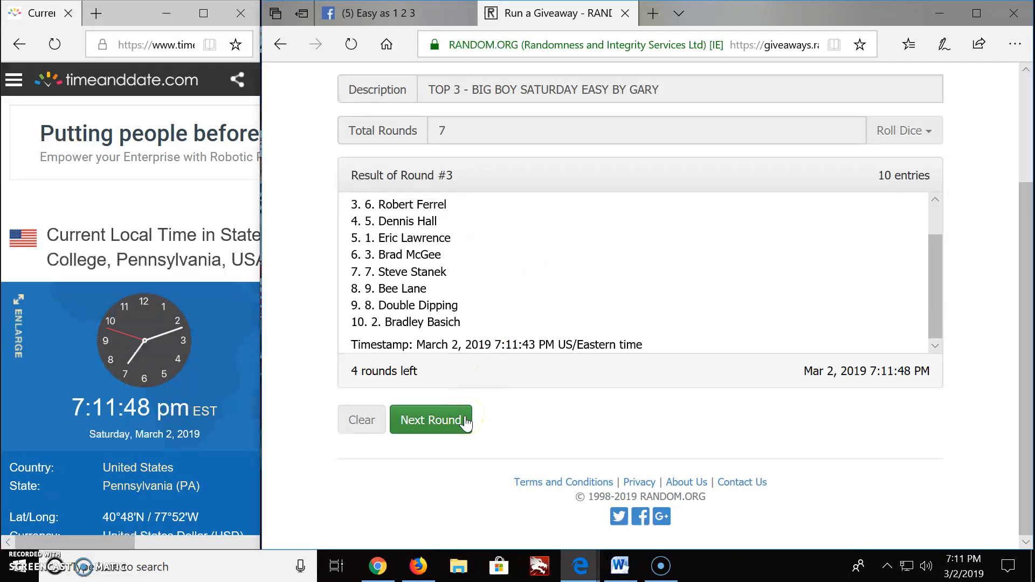
pyautogui.click(430, 420)
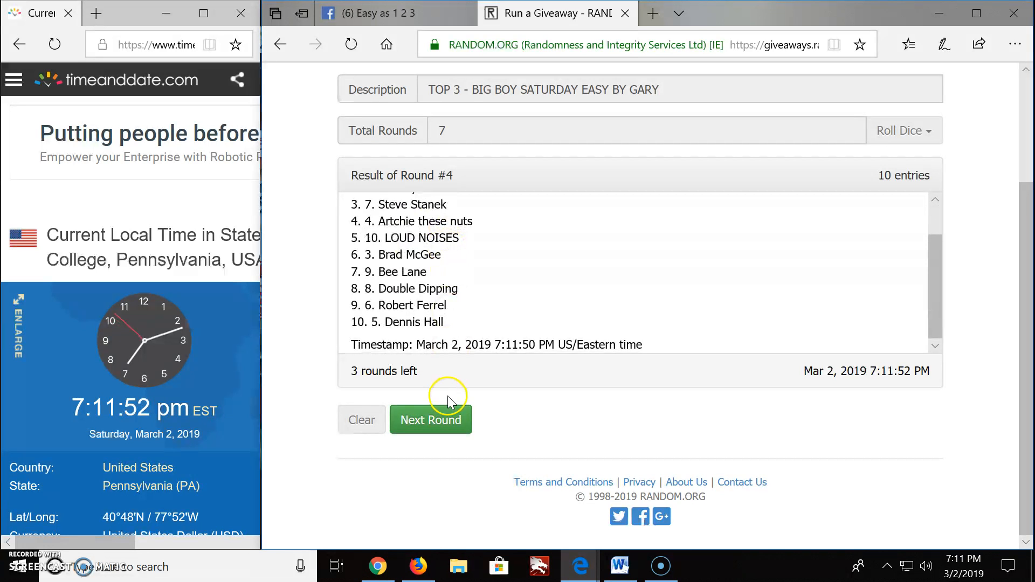
pyautogui.click(431, 420)
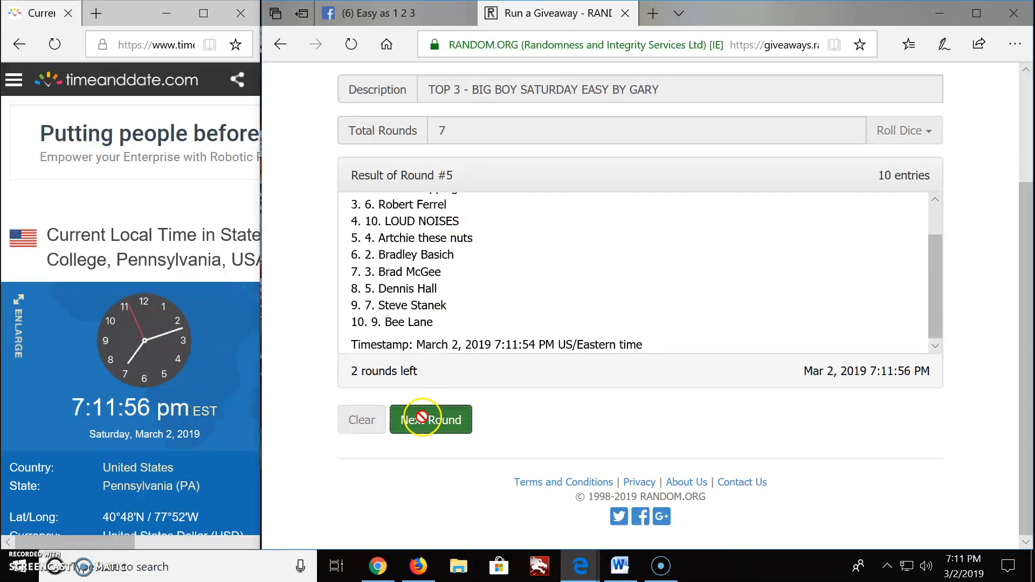
pyautogui.click(431, 419)
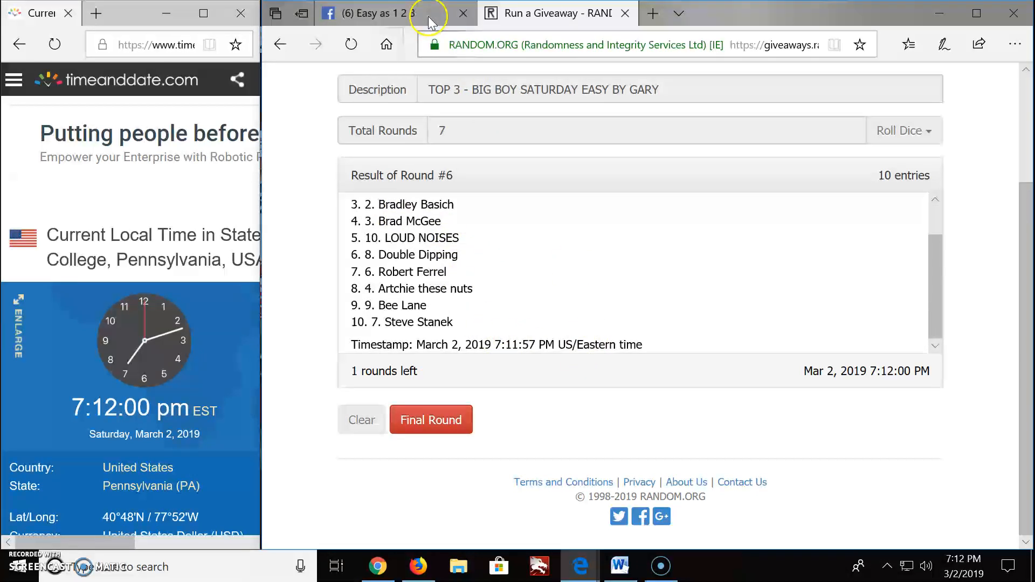
# - Post 'FINAL ROUND - GOOD LUCK TOP 3' on the group post, then return to the draw
pyautogui.click(390, 13)
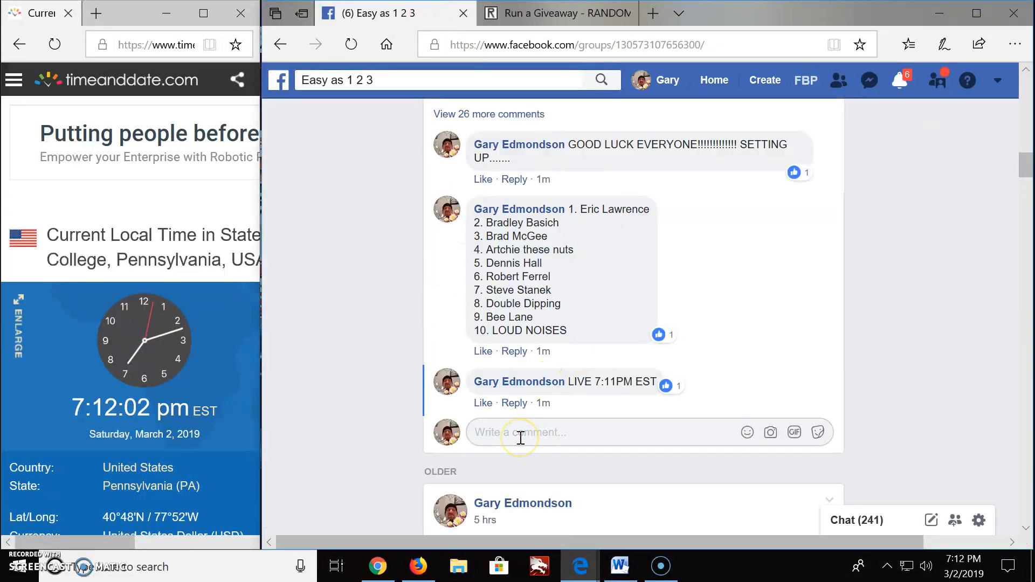
pyautogui.write('FINAL ROUND -')
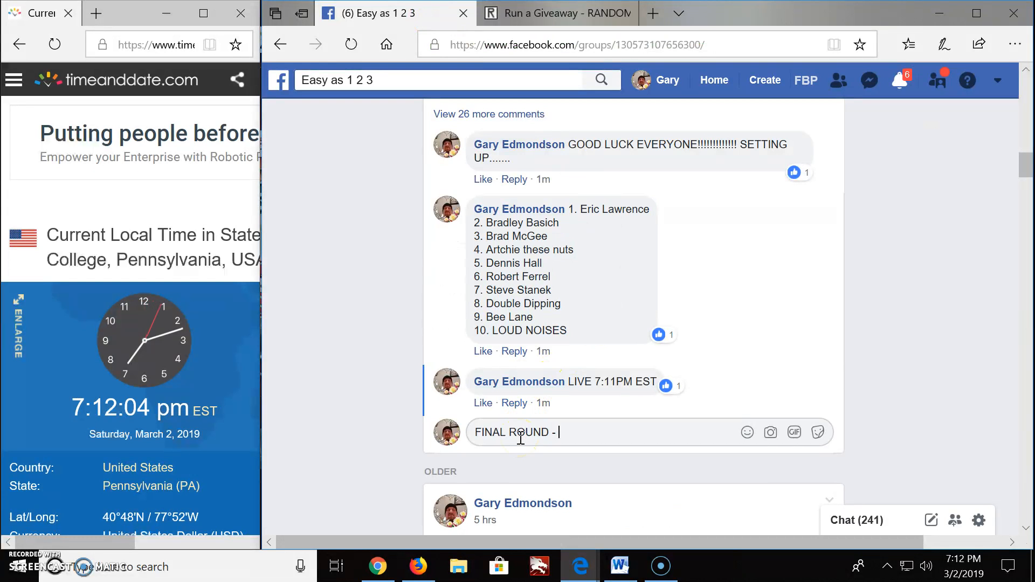
pyautogui.write('GOOD LUCK TOP')
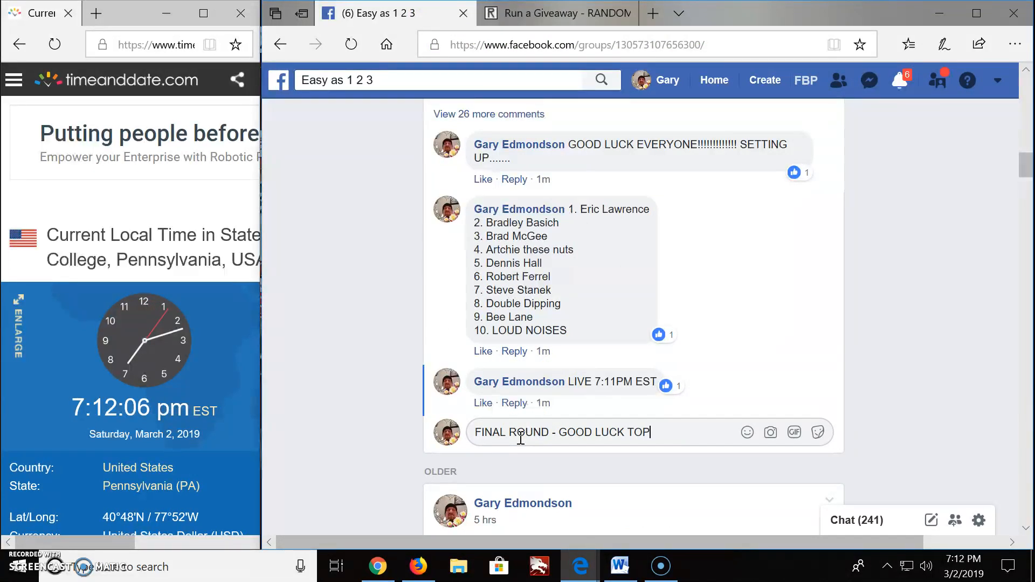
pyautogui.press('Enter')
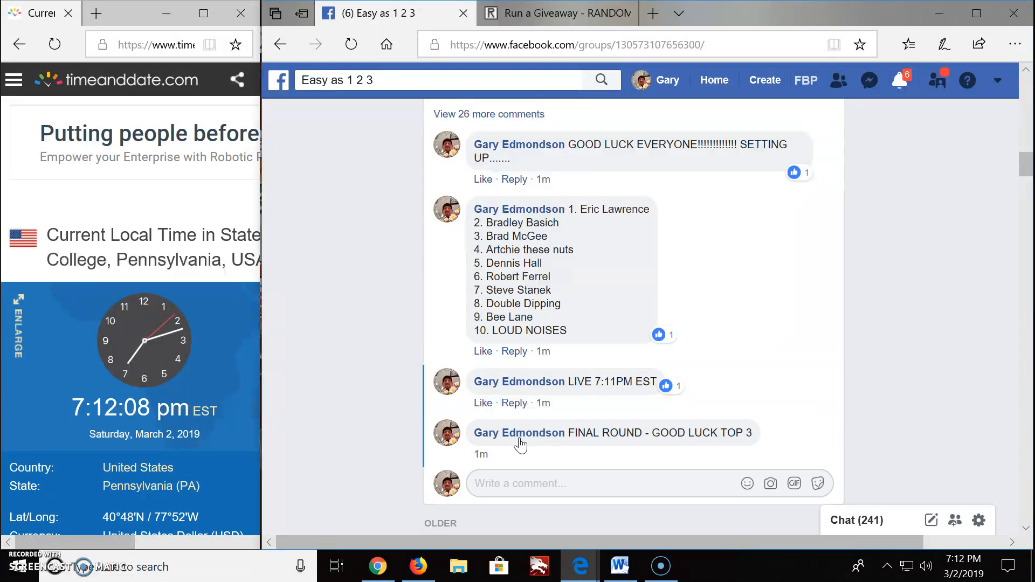
pyautogui.click(556, 13)
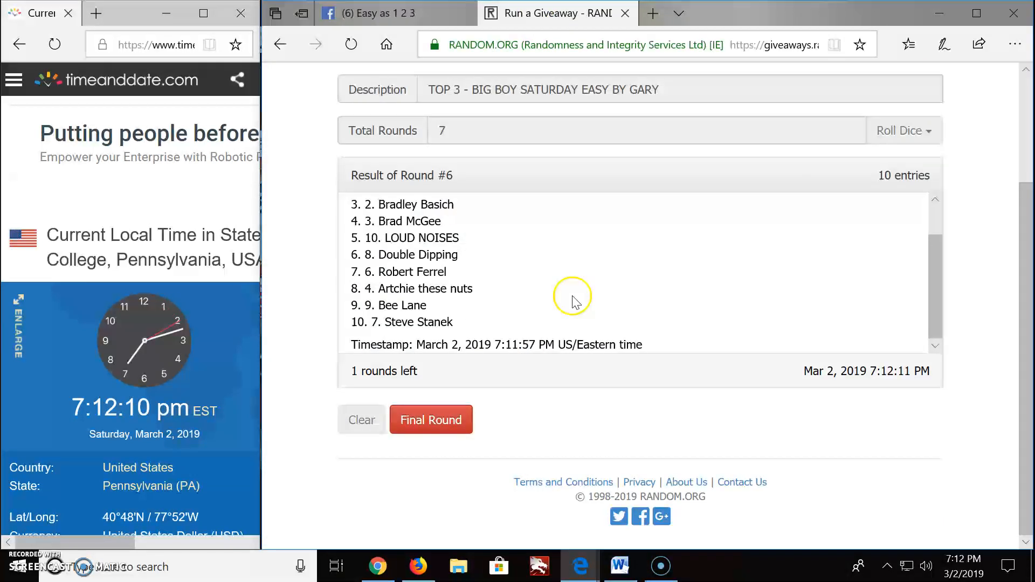
# - Draw the final Round 7 of the giveaway and scroll the results
pyautogui.click(431, 419)
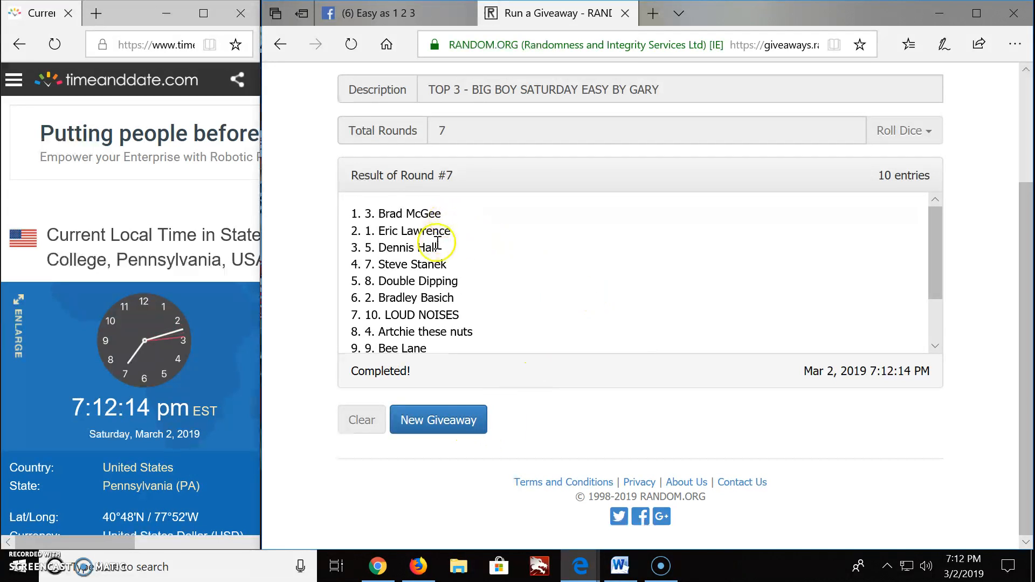
pyautogui.scroll(-3)
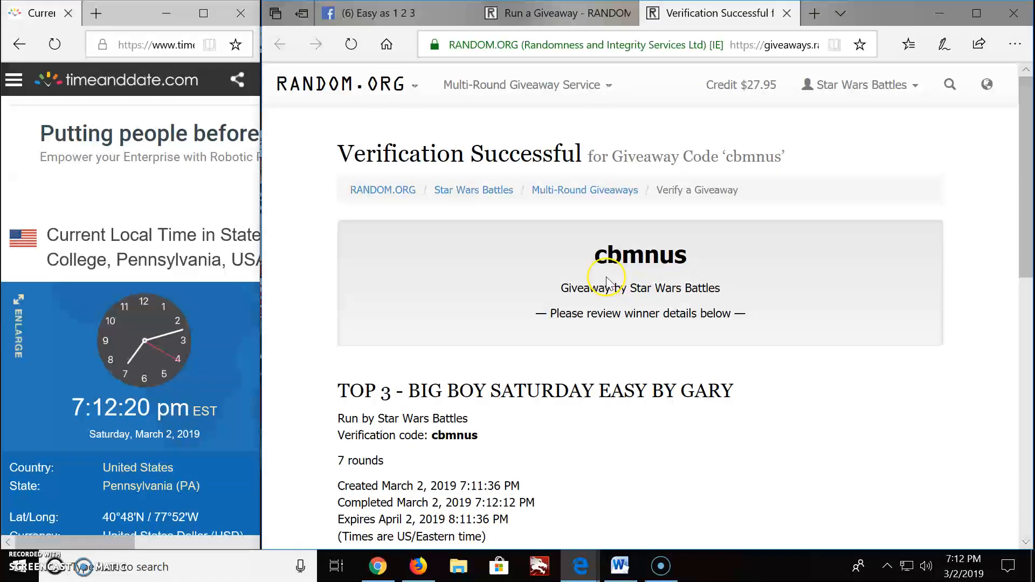
pyautogui.scroll(-3)
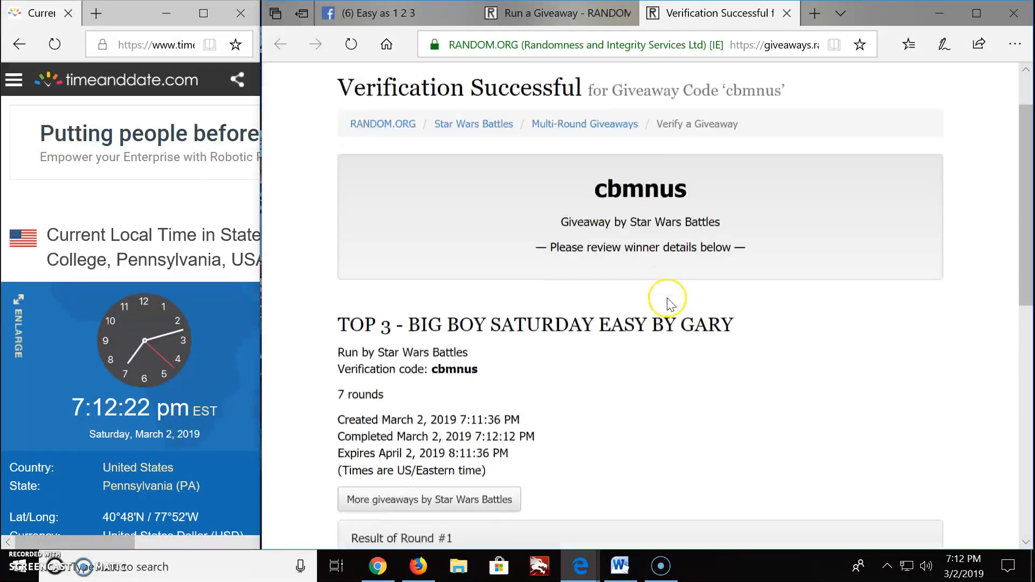
pyautogui.scroll(-3)
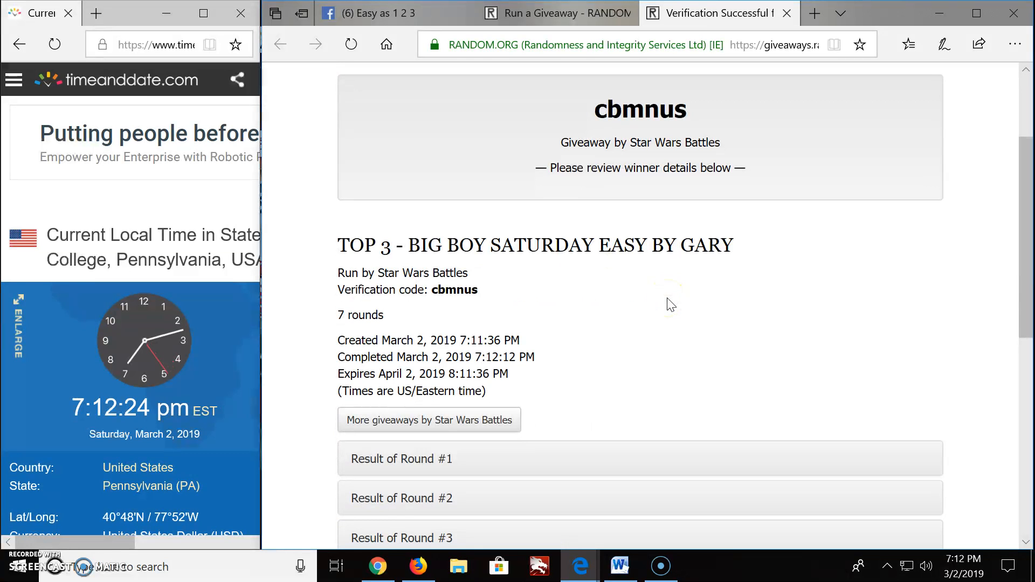
pyautogui.moveTo(387, 335)
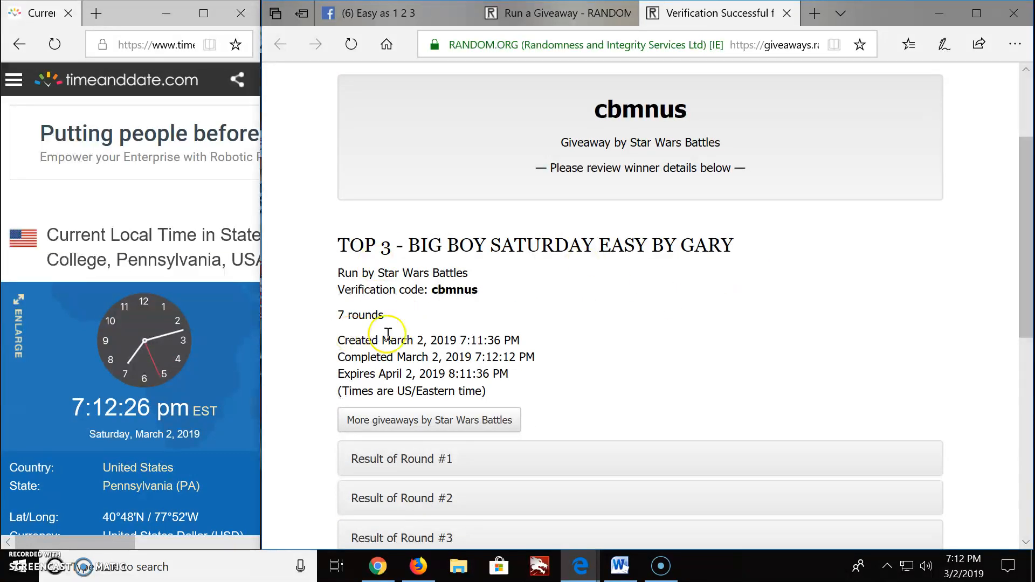
pyautogui.scroll(-3)
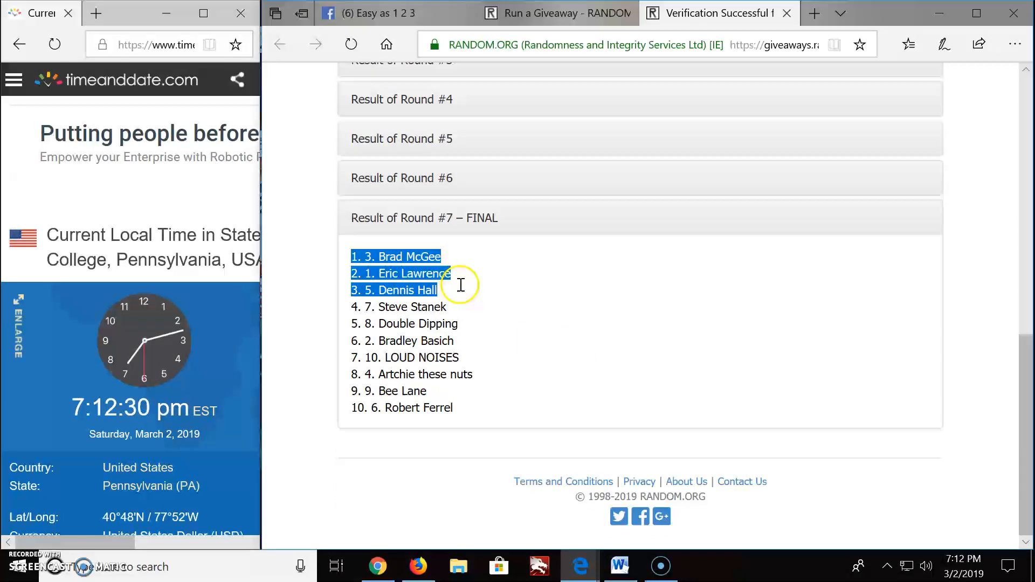
pyautogui.moveTo(401, 18)
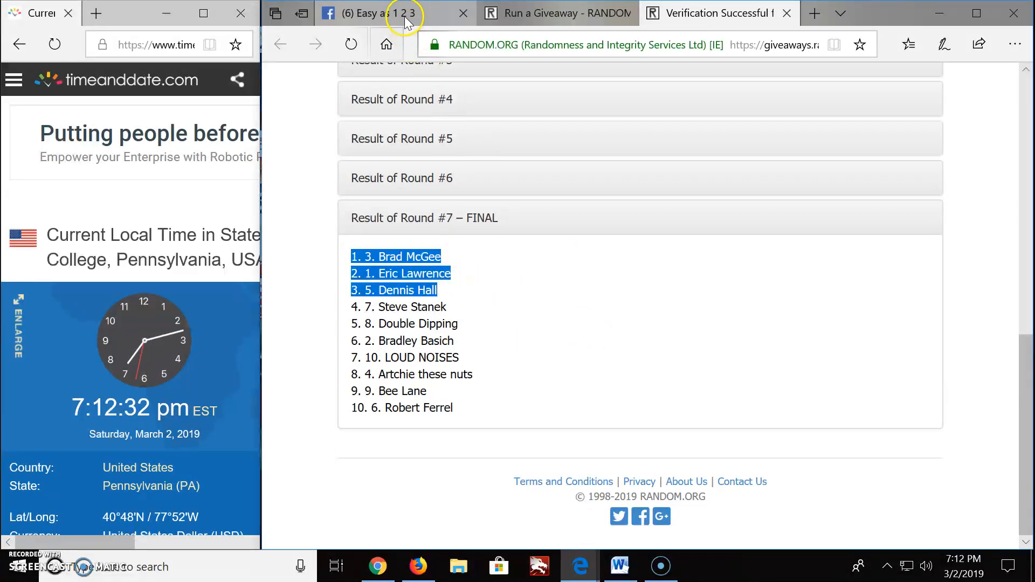
pyautogui.click(387, 13)
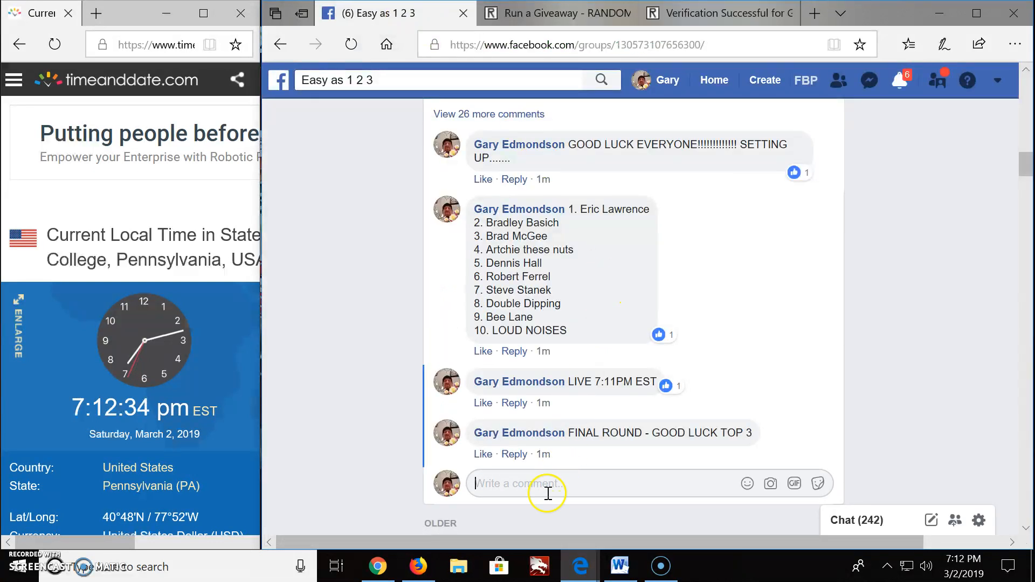
# - Post the comment 'DONE 712PM EST' beneath the final-round comment
pyautogui.write('DONE')
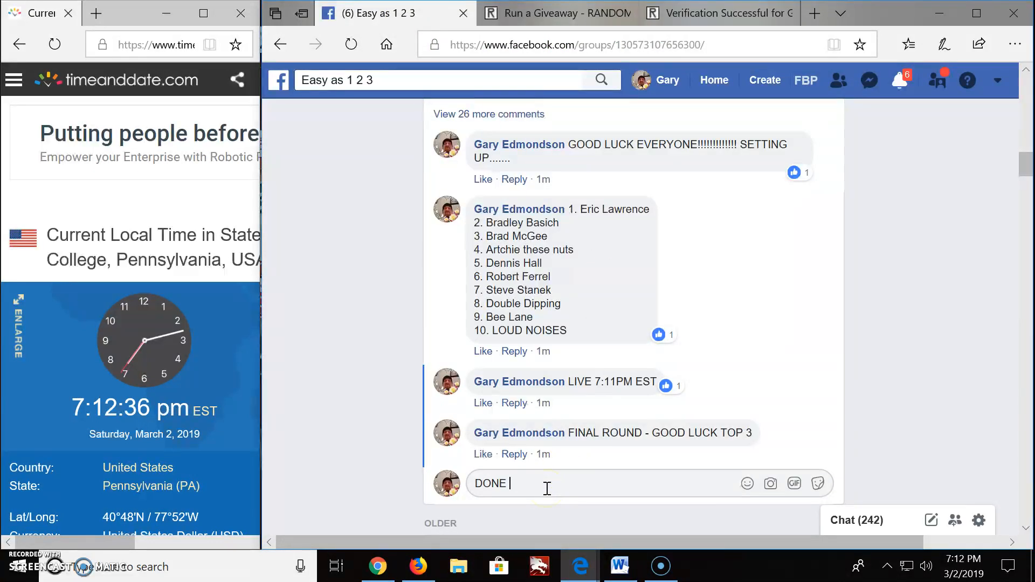
pyautogui.write('712PM')
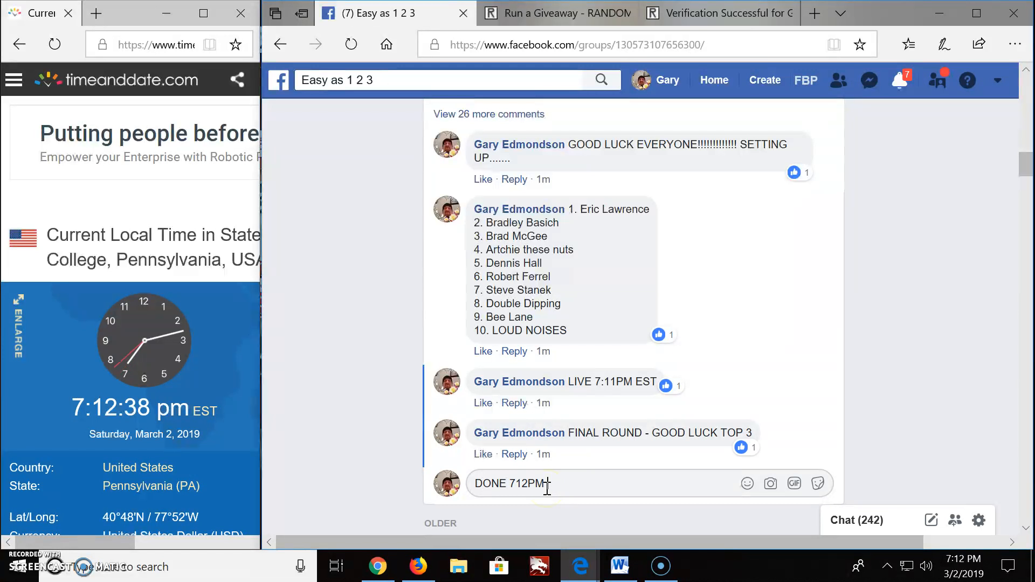
pyautogui.write('EST')
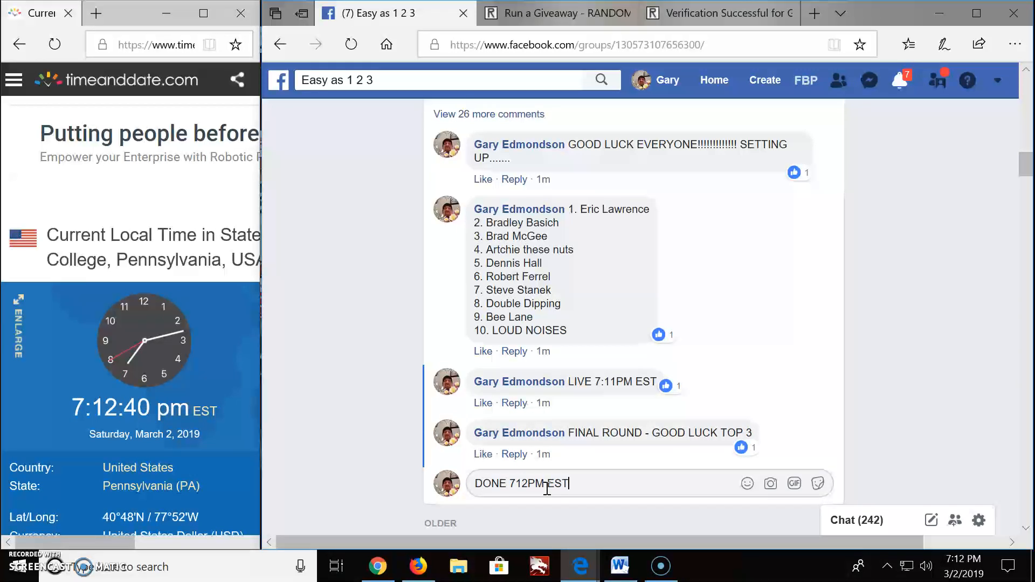
pyautogui.press('Enter')
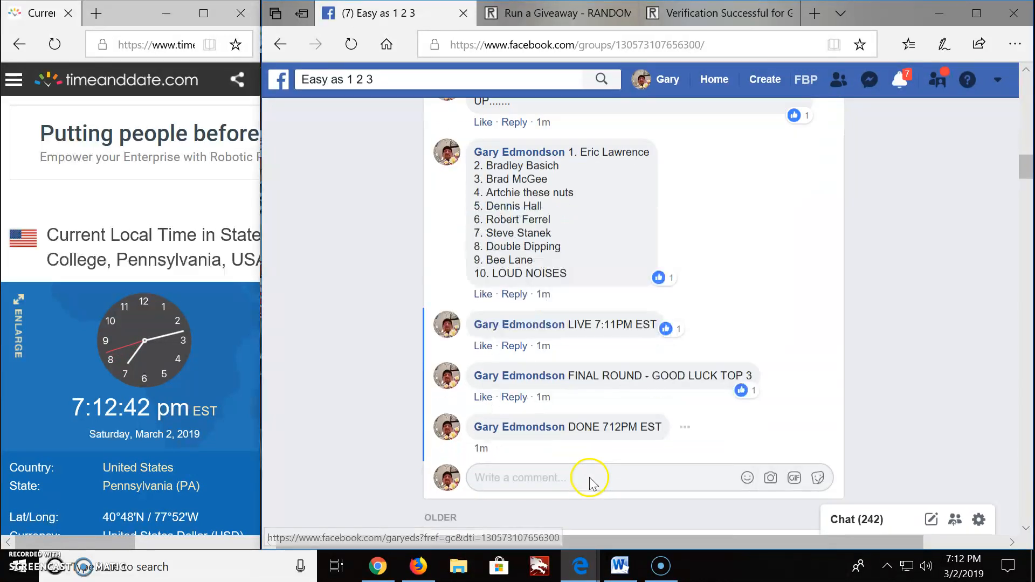
pyautogui.scroll(-3)
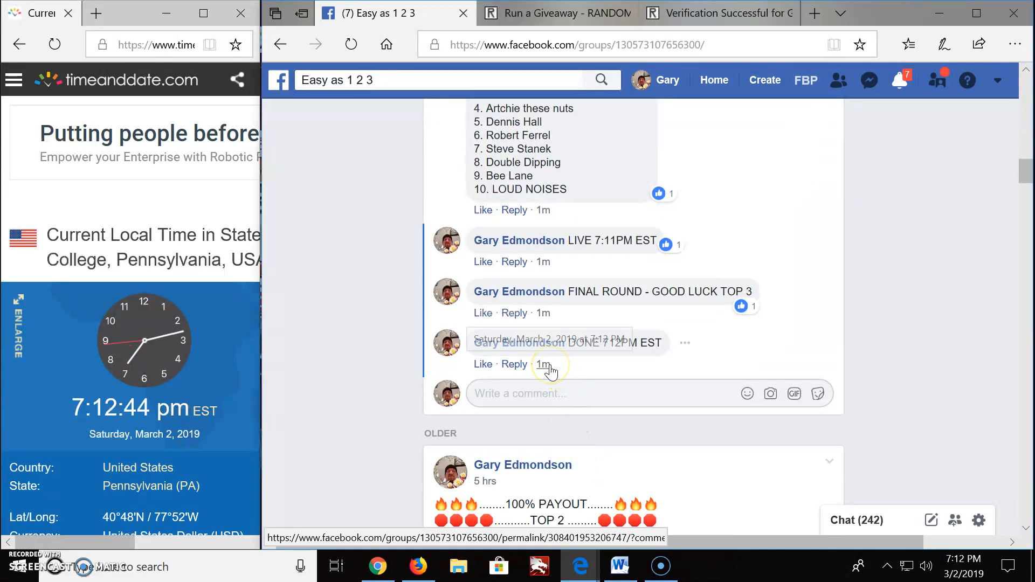